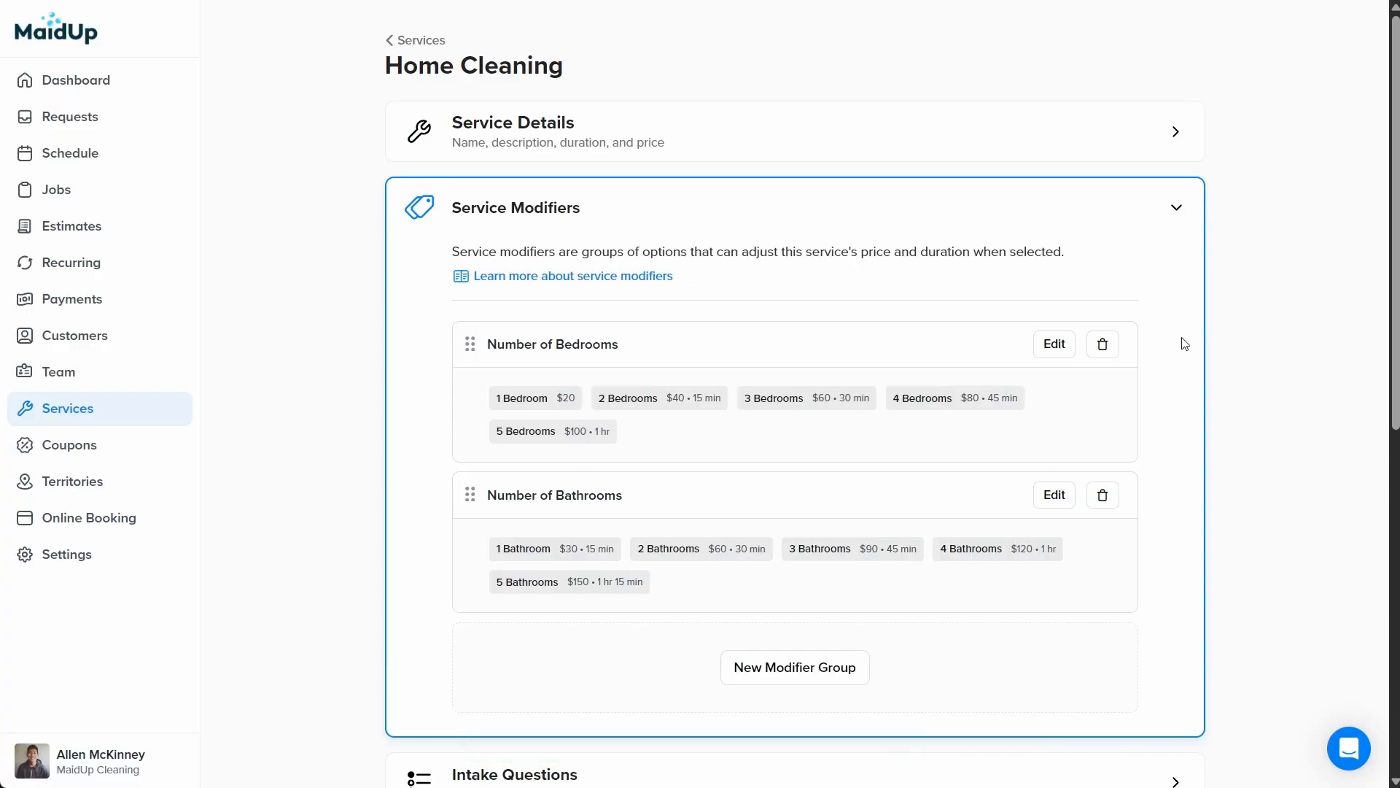
Begin a third Home Cleaning modifier group and name it Extras
left_click(795, 668)
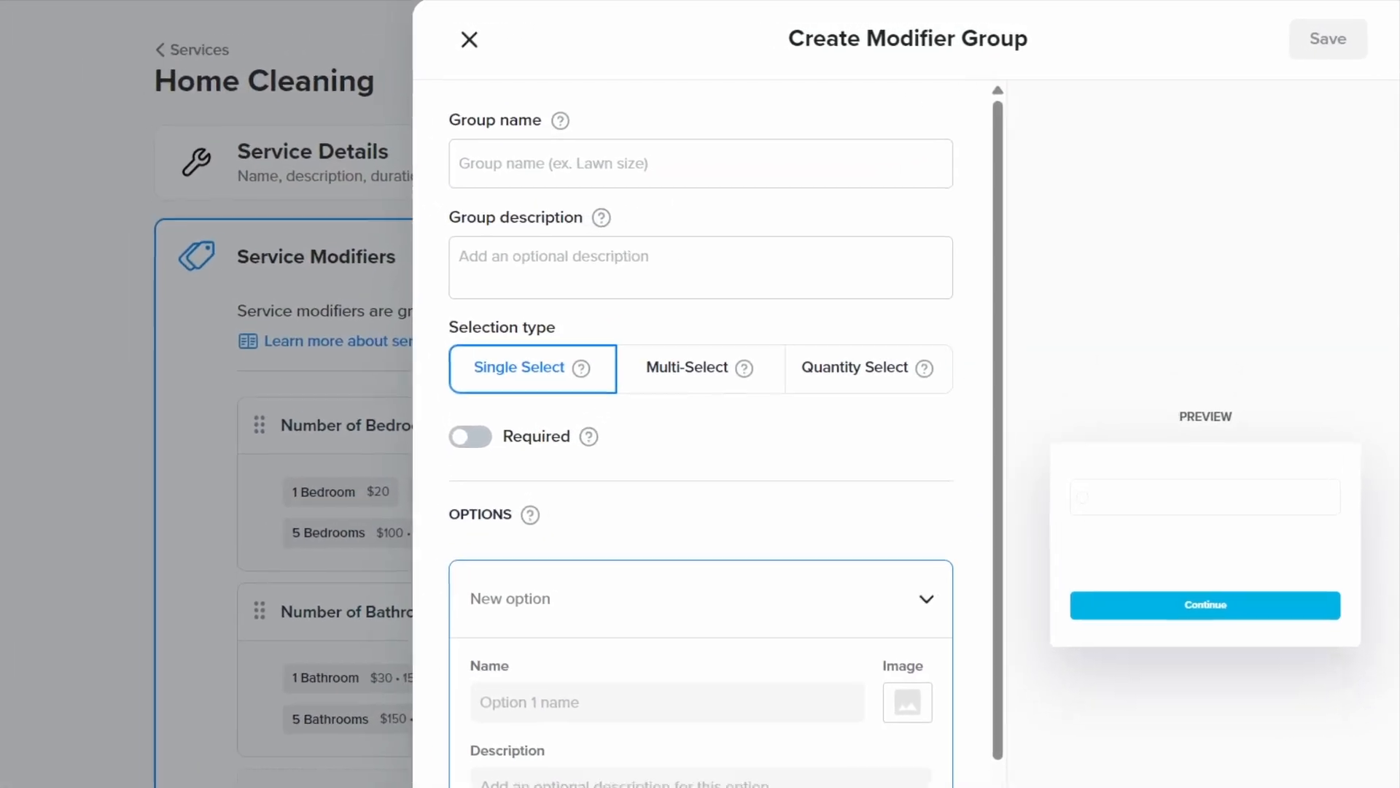
type("Extras")
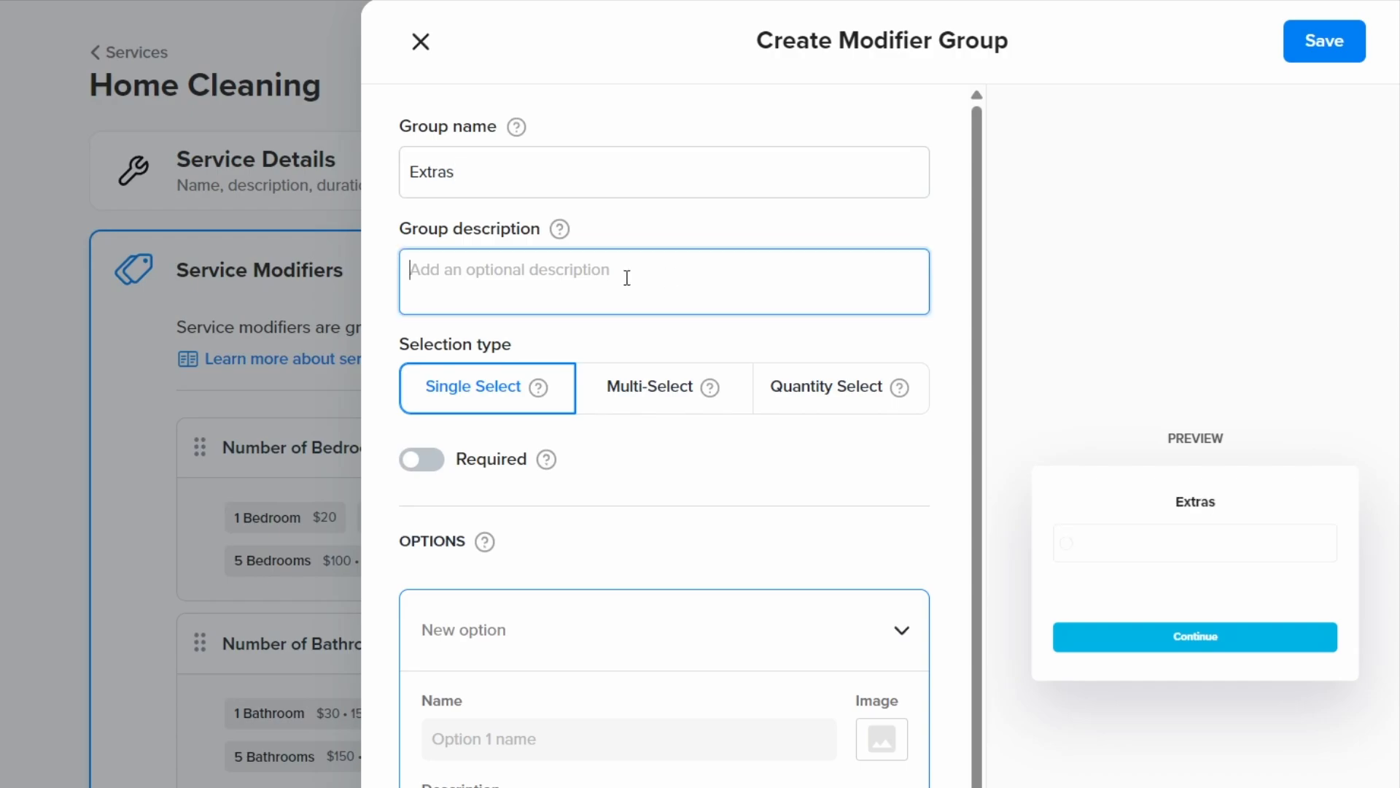